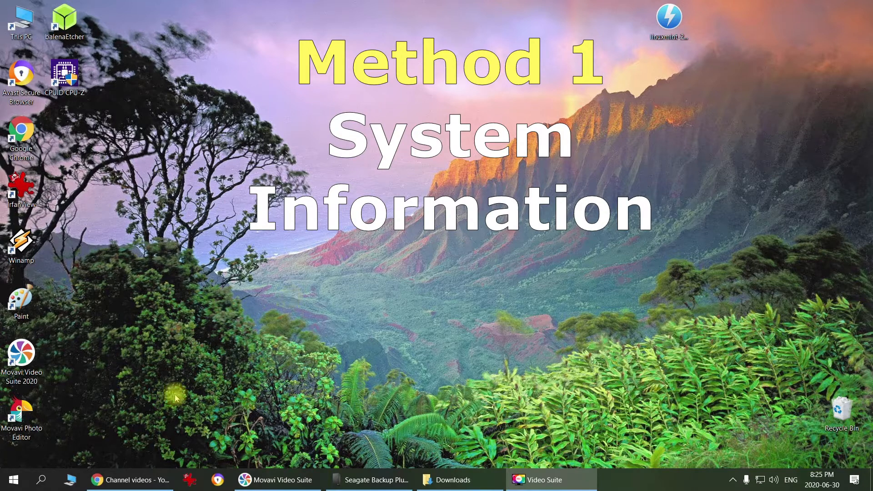
Search Windows for 'system in' to find the System Information app
{"action": "left_click", "coordinate": [40, 480]}
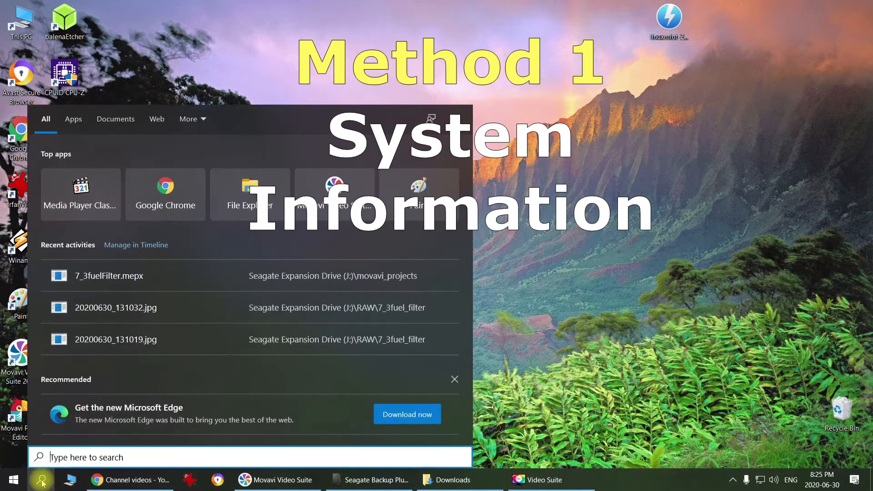
{"action": "type", "text": "system i"}
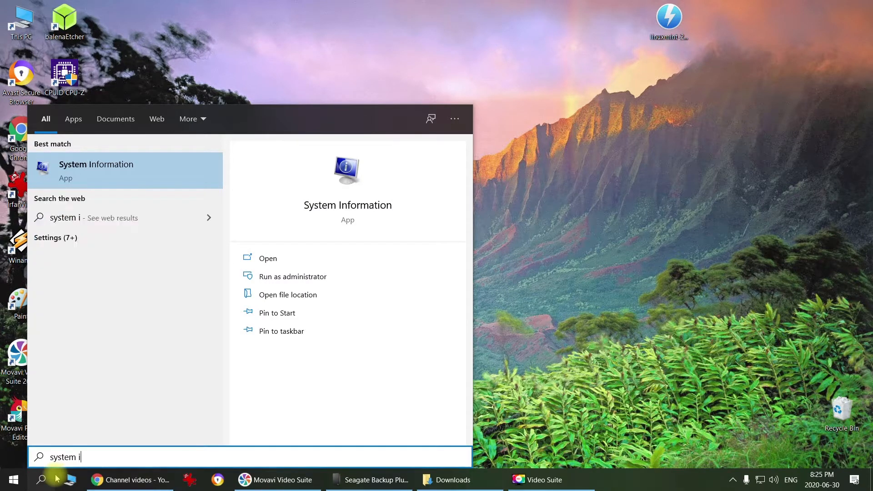
{"action": "type", "text": "n"}
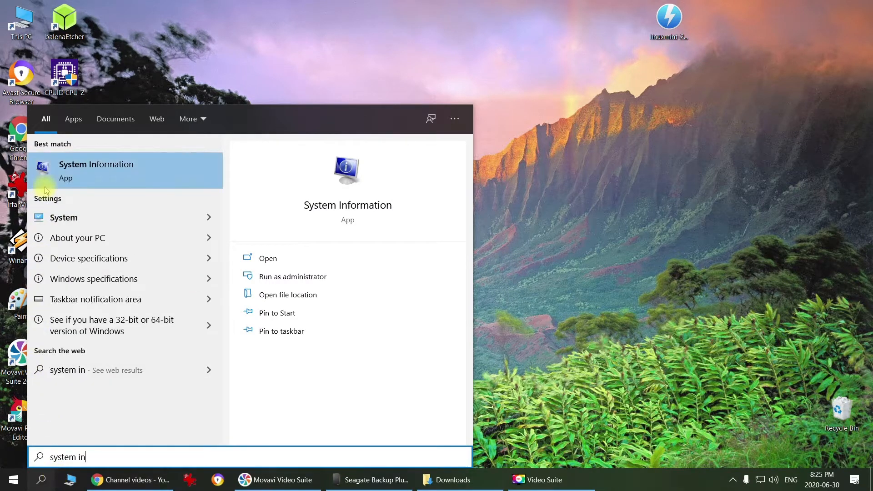
Launch System Information and inspect the Processor and BaseBoard Product entries
{"action": "left_click", "coordinate": [96, 170]}
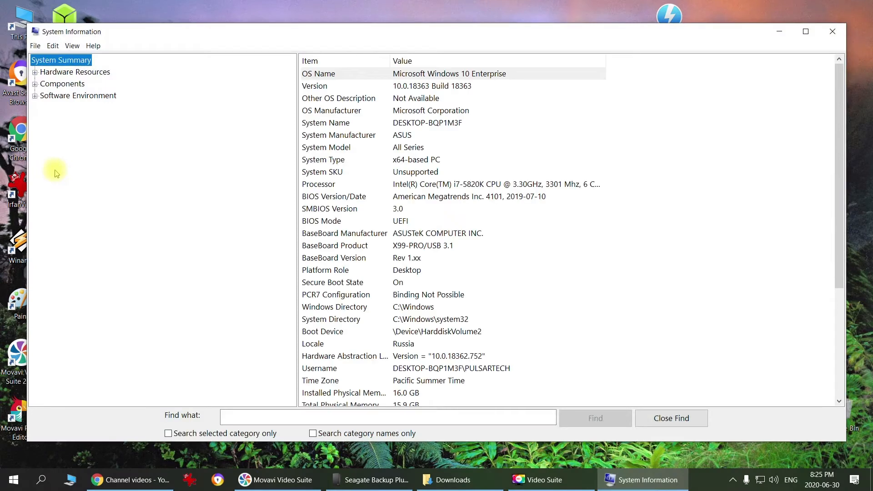
{"action": "mouse_move", "coordinate": [376, 73]}
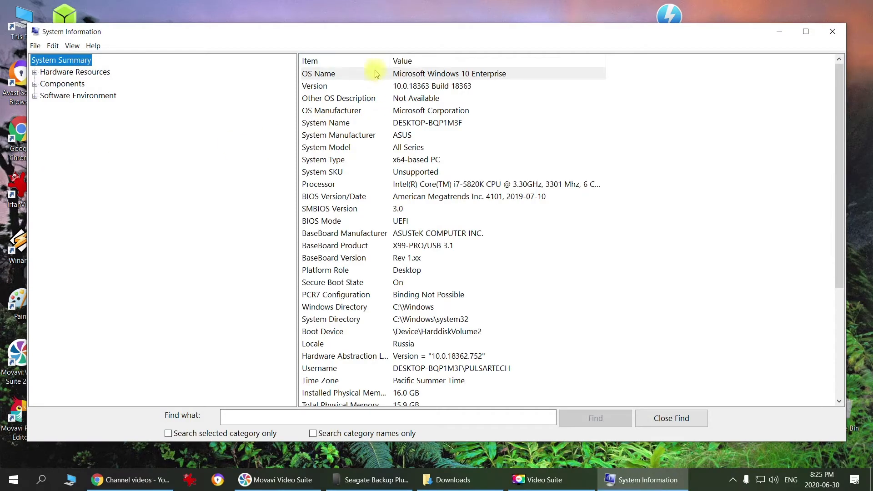
{"action": "mouse_move", "coordinate": [382, 75]}
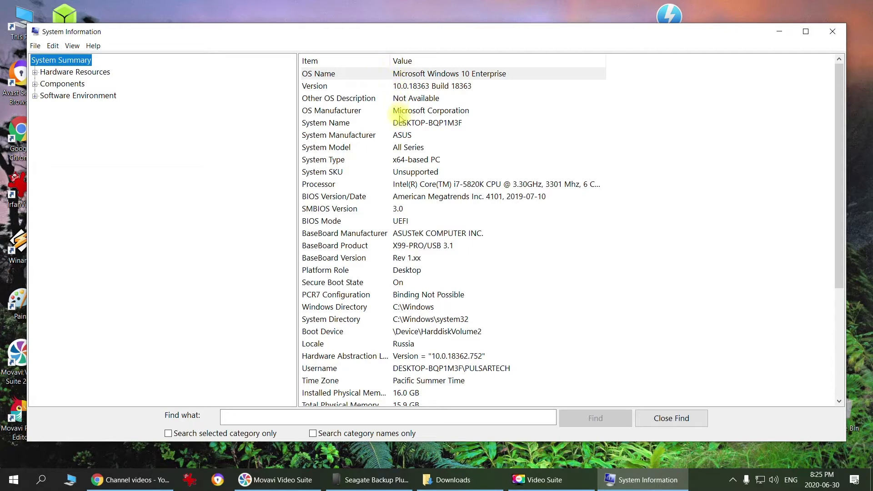
{"action": "mouse_move", "coordinate": [399, 184]}
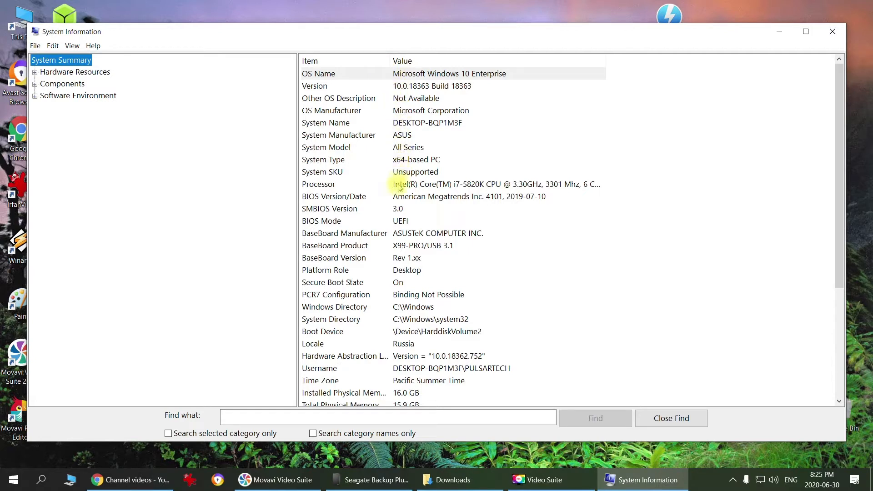
{"action": "left_click", "coordinate": [390, 184]}
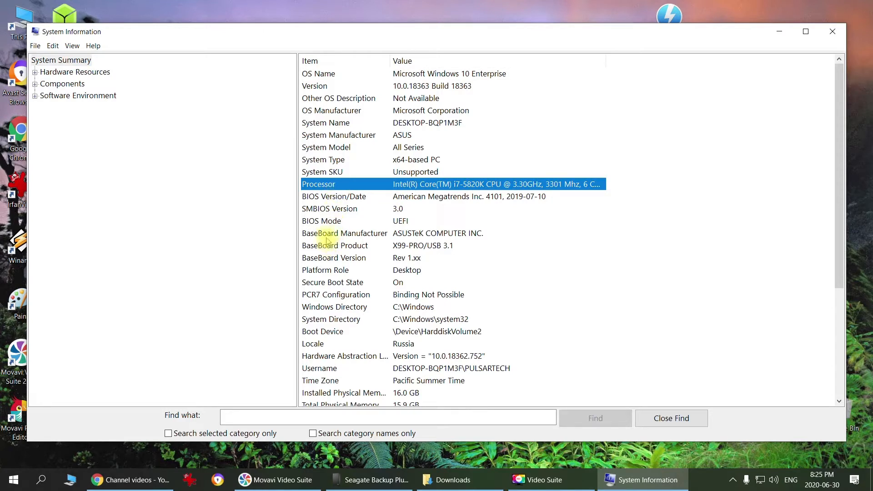
{"action": "left_click", "coordinate": [335, 246]}
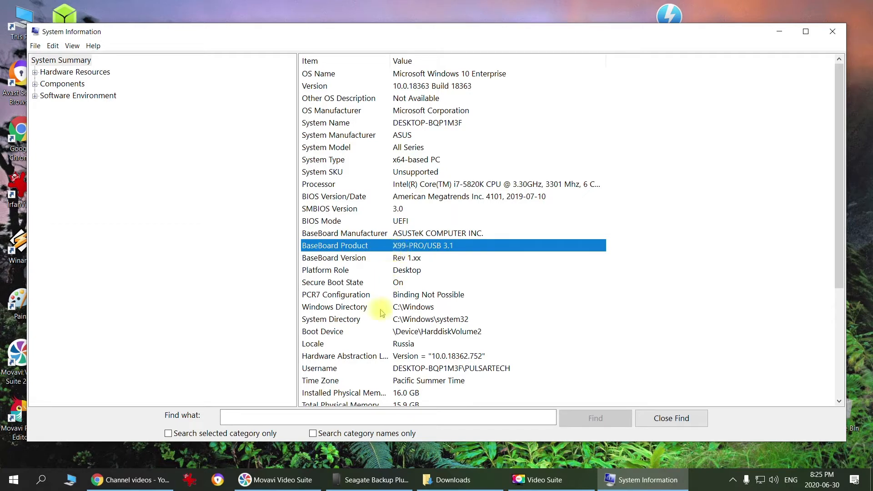
Scroll down to Installed Physical Memory, then close System Information
{"action": "scroll", "scroll_direction": "down", "scroll_amount": 3}
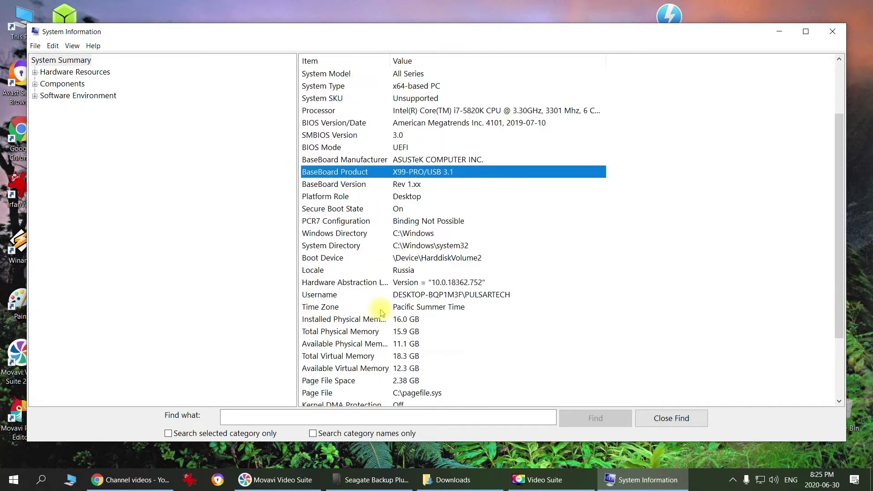
{"action": "scroll", "scroll_direction": "down", "scroll_amount": 3}
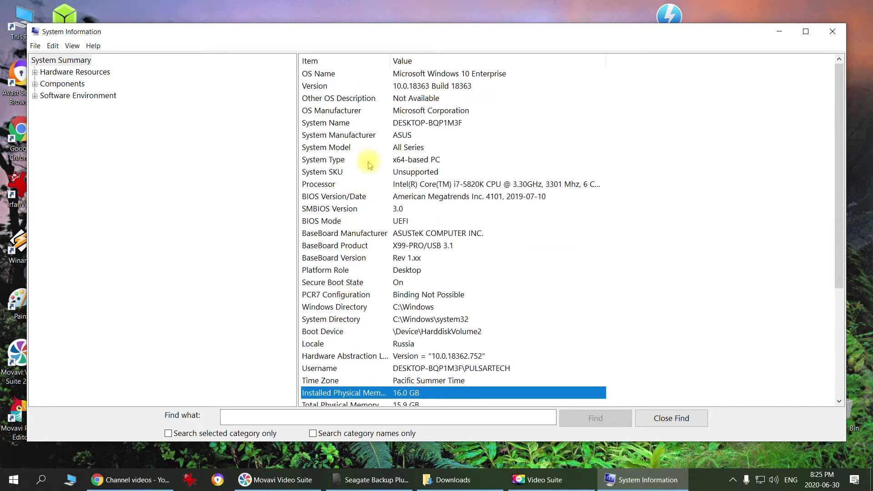
{"action": "mouse_move", "coordinate": [366, 166]}
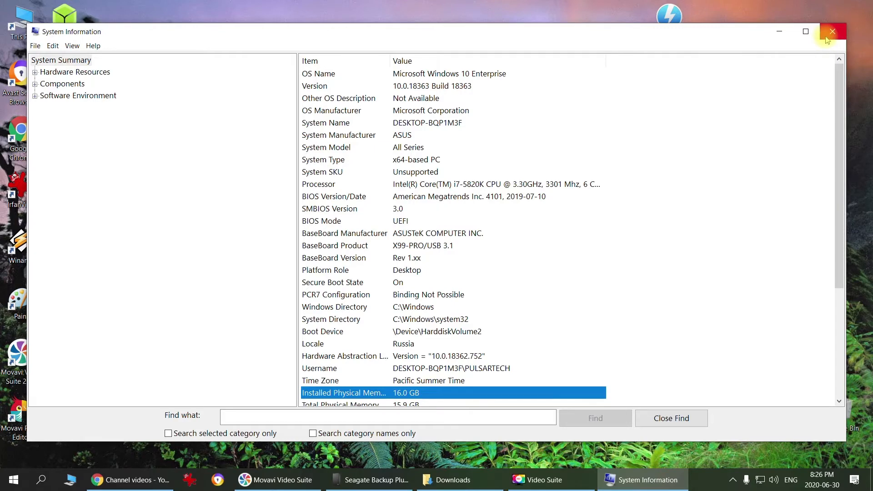
{"action": "left_click", "coordinate": [832, 31]}
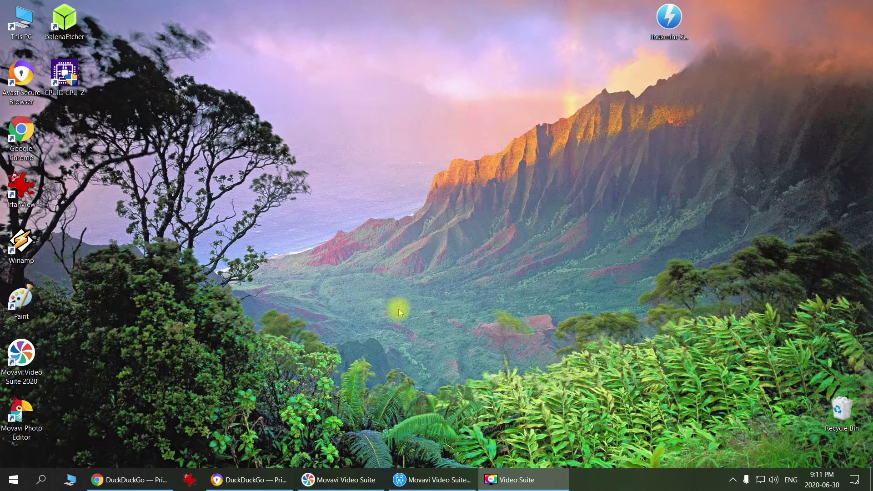
{"action": "mouse_move", "coordinate": [268, 469]}
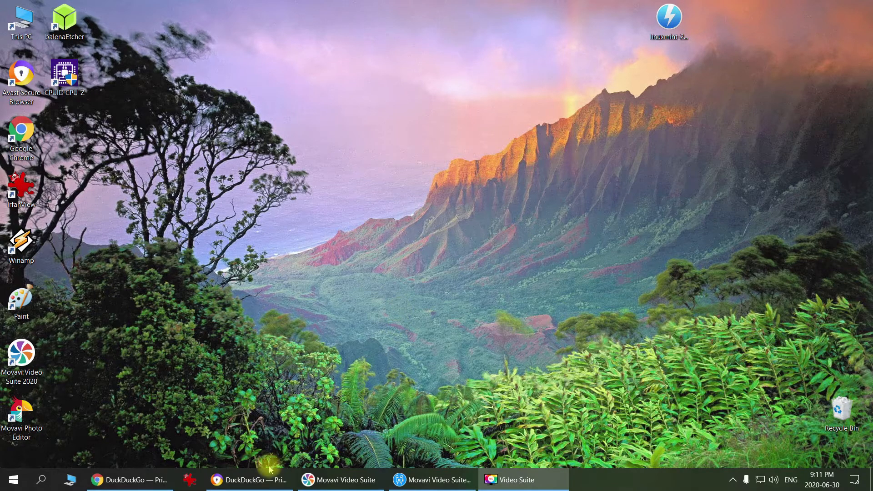
Switch to the browser window showing the DuckDuckGo home page
{"action": "left_click", "coordinate": [250, 479]}
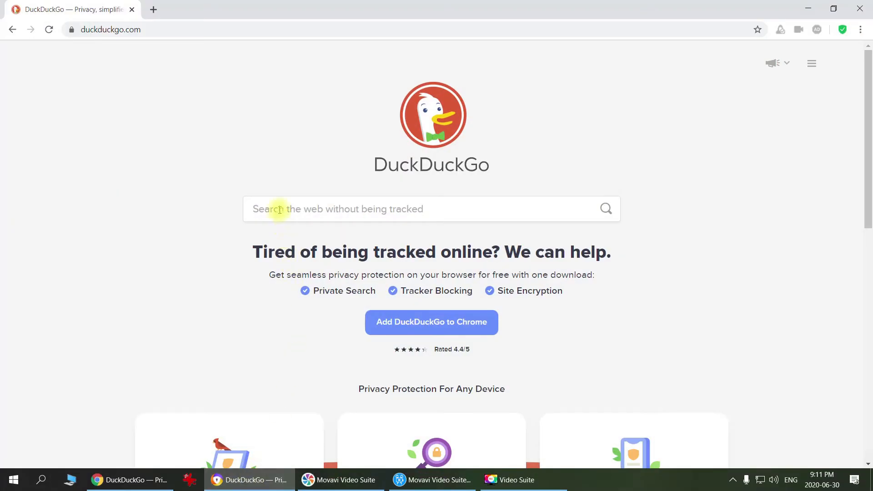
Search DuckDuckGo for 'cpu-z' and open the cpuid.com CPU-Z page
{"action": "type", "text": "c"}
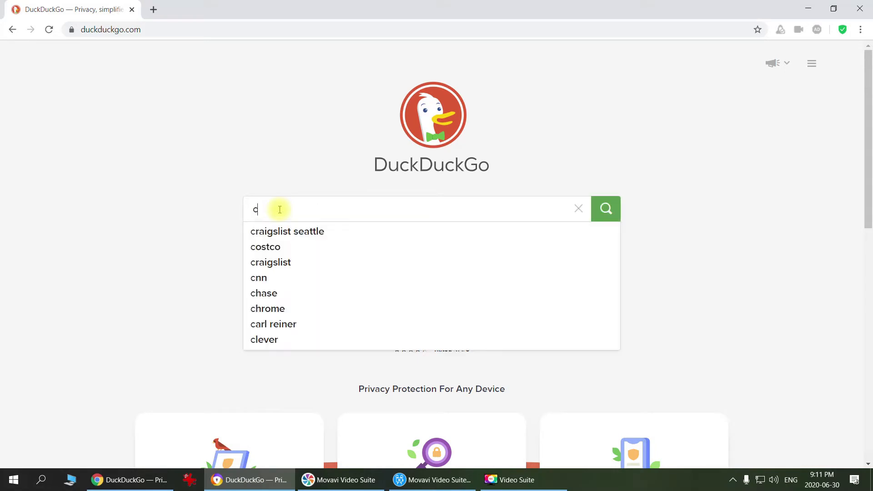
{"action": "type", "text": "pu-z"}
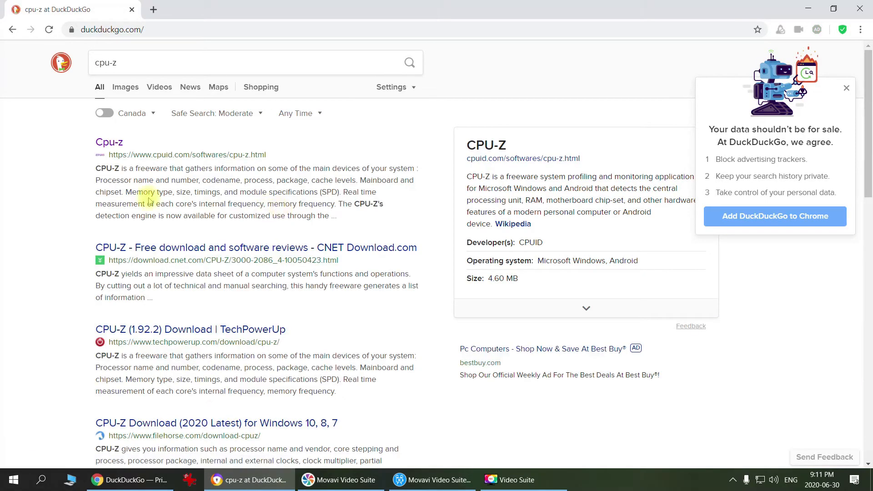
{"action": "mouse_move", "coordinate": [119, 163]}
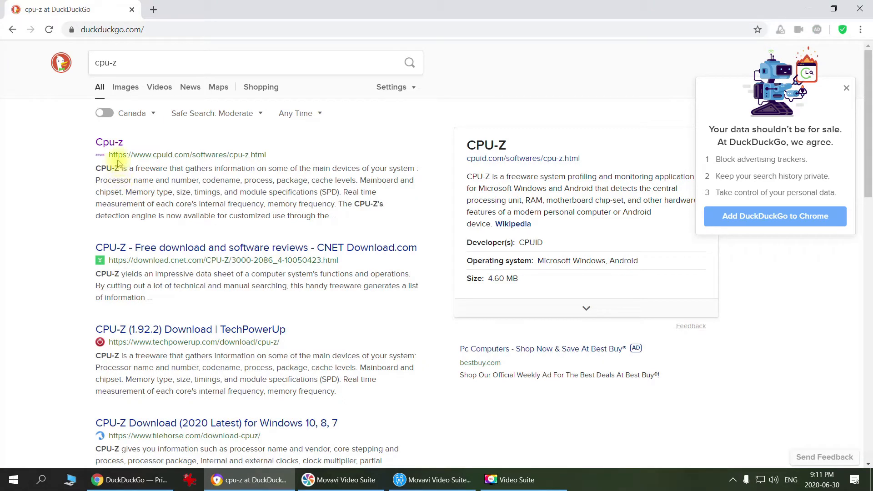
{"action": "left_click", "coordinate": [109, 142]}
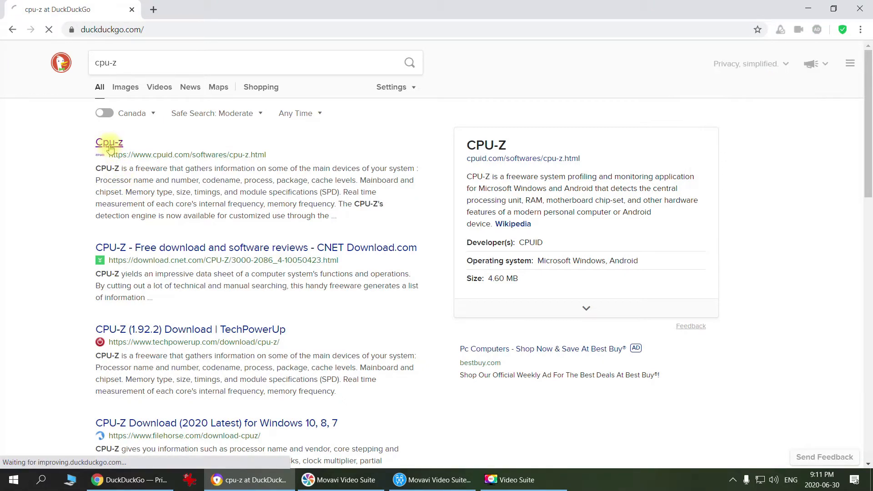
{"action": "left_click", "coordinate": [110, 143]}
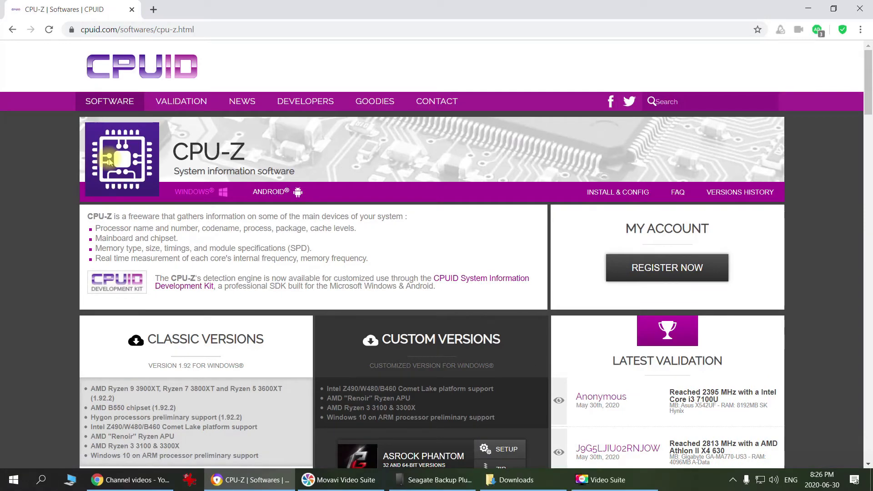
Choose Setup English under Classic Versions and download cpu-z_1.92-en.exe
{"action": "scroll", "scroll_direction": "down", "scroll_amount": 3}
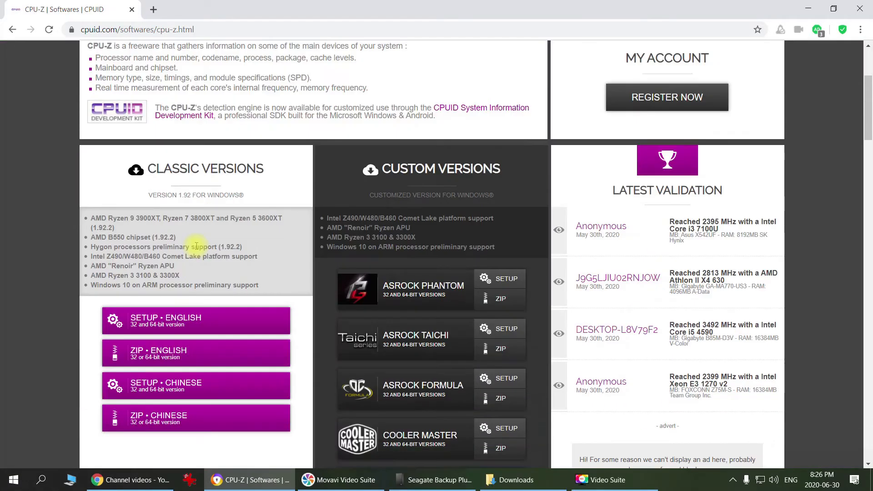
{"action": "mouse_move", "coordinate": [164, 327]}
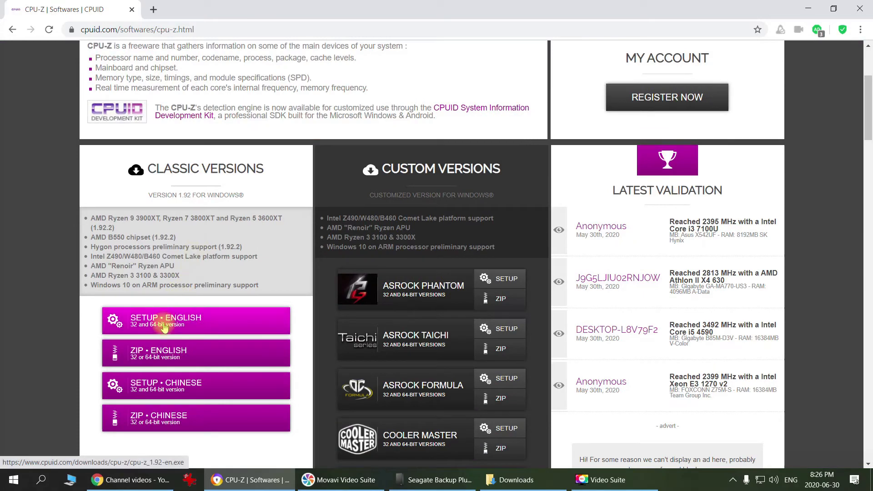
{"action": "left_click", "coordinate": [165, 321]}
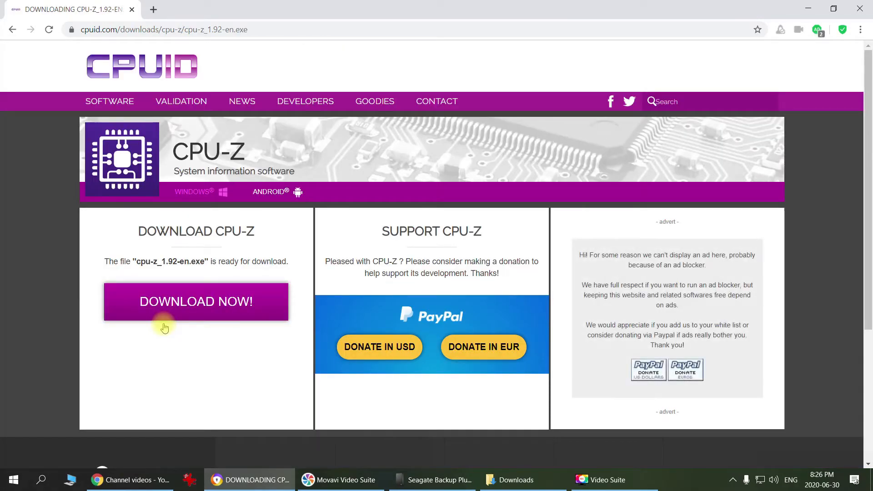
{"action": "left_click", "coordinate": [196, 301]}
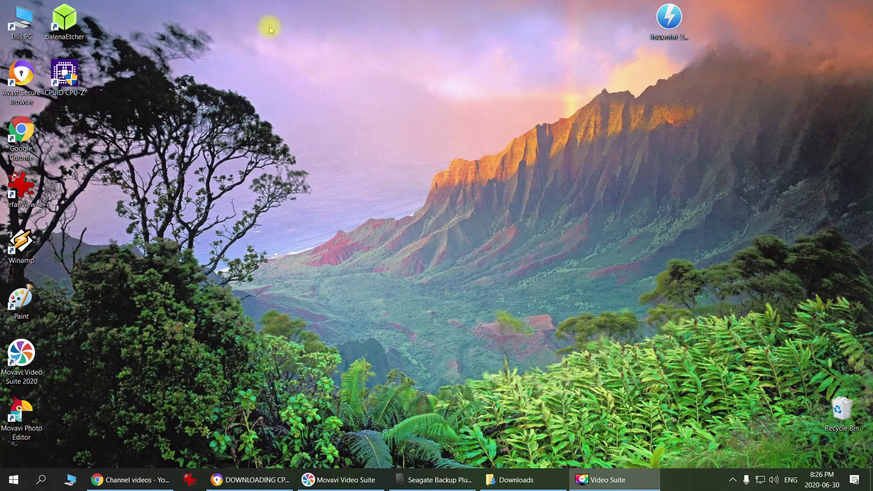
{"action": "mouse_move", "coordinate": [71, 106]}
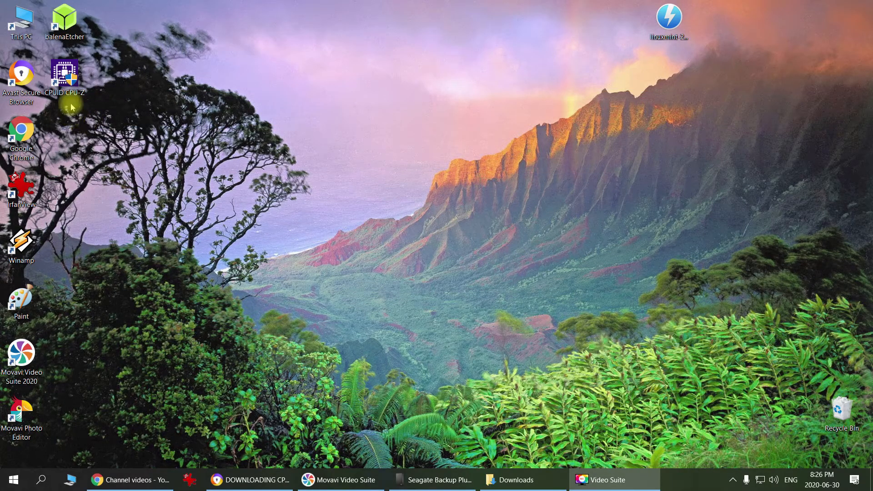
Start CPU-Z from its desktop shortcut to view the Intel Core i7 5820K details
{"action": "left_click", "coordinate": [63, 75]}
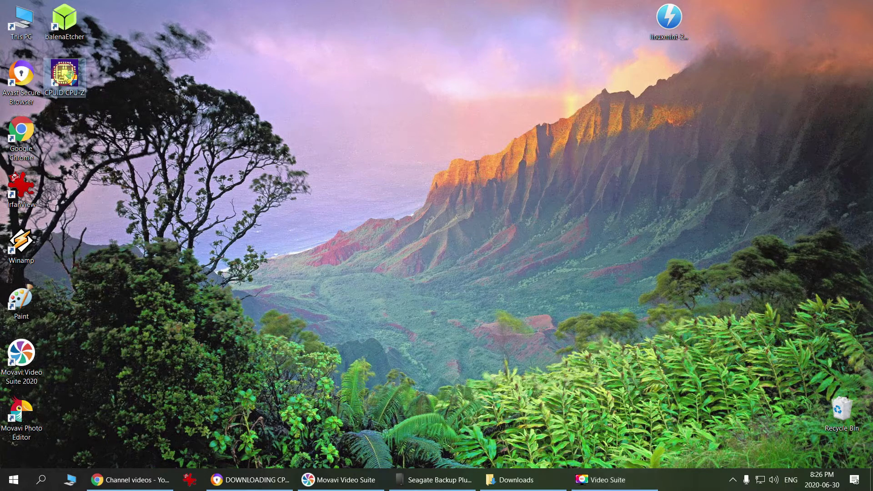
{"action": "double_click", "coordinate": [63, 75]}
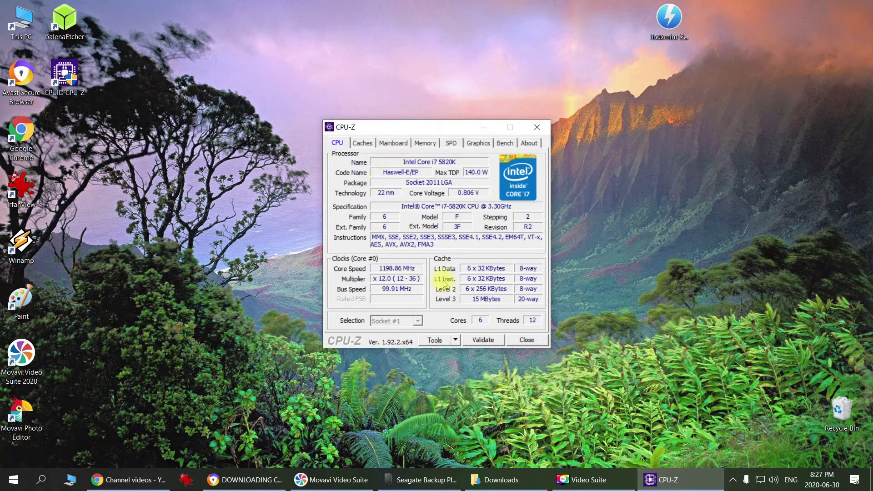
{"action": "mouse_move", "coordinate": [393, 143]}
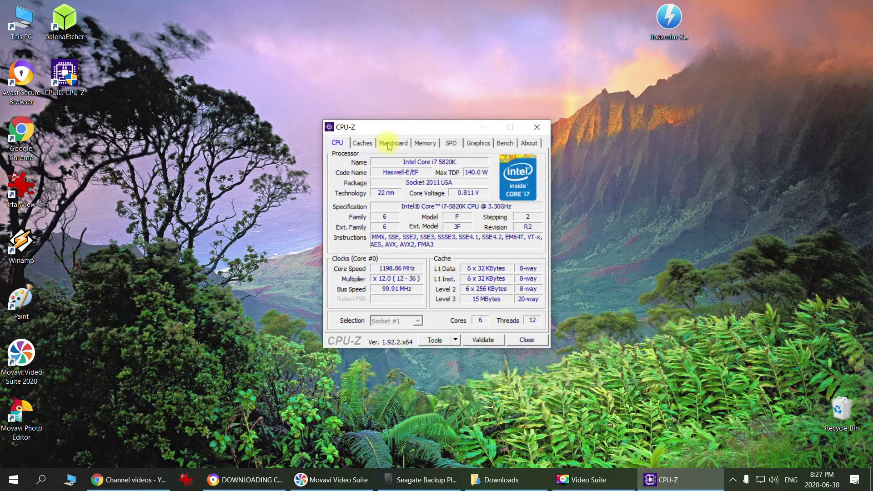
View the ASUS X99-PRO/USB 3.1 Mainboard tab, then the 16 GB DDR4 dual-channel Memory tab
{"action": "left_click", "coordinate": [393, 144]}
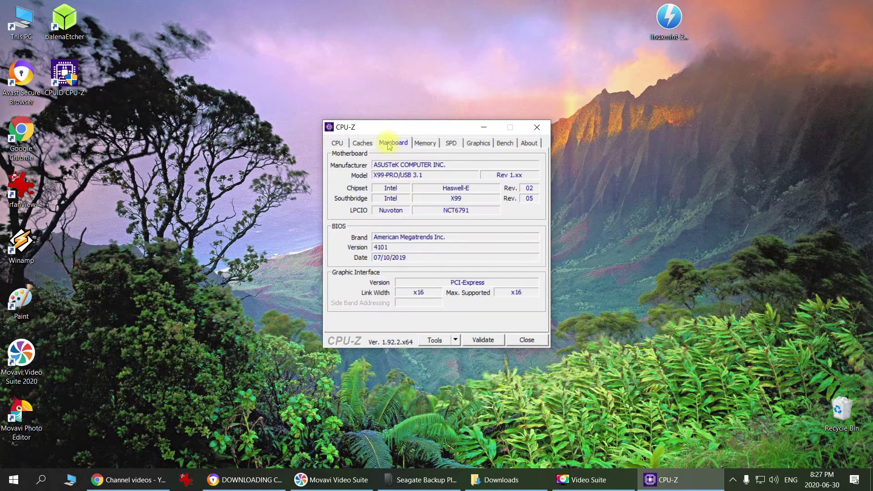
{"action": "left_click", "coordinate": [393, 142]}
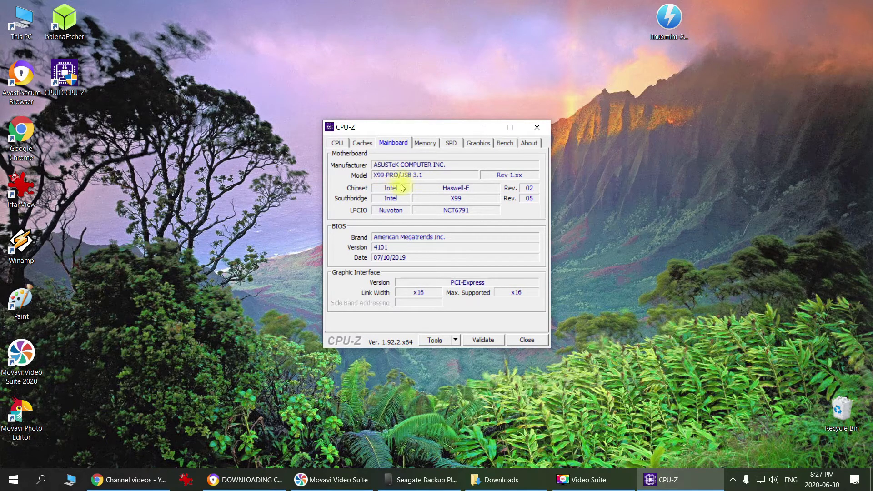
{"action": "mouse_move", "coordinate": [493, 228]}
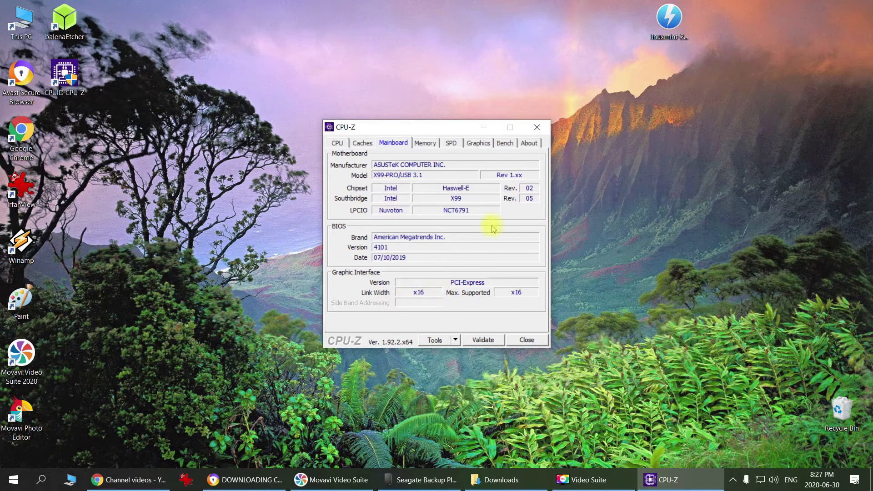
{"action": "left_click", "coordinate": [425, 144]}
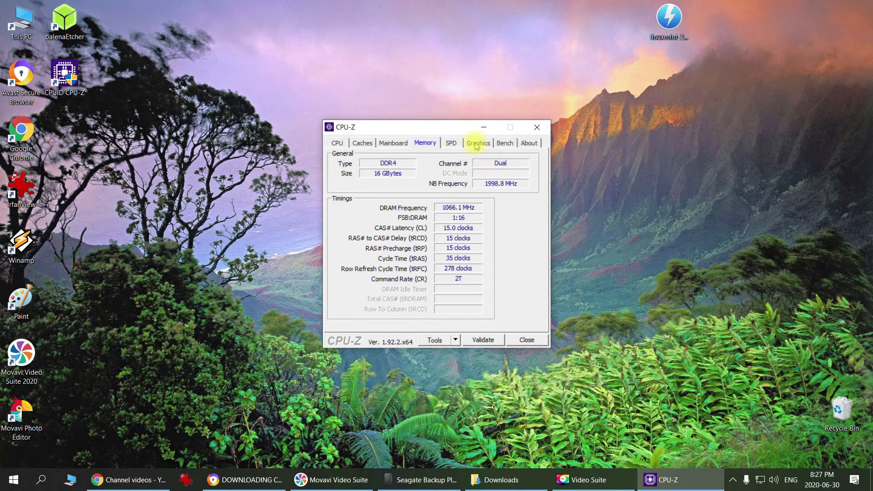
Show the Graphics tab with the EVGA GeForce GTX 980 Ti and 6 GB GDDR5
{"action": "left_click", "coordinate": [478, 143]}
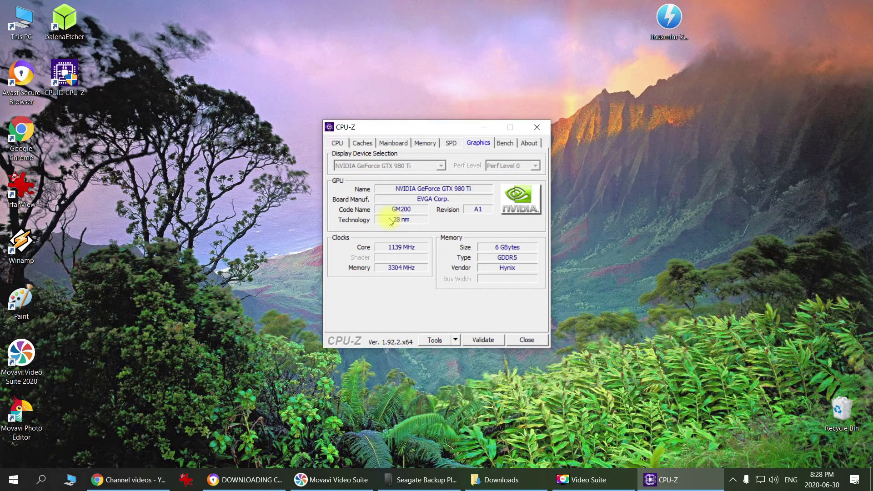
{"action": "mouse_move", "coordinate": [402, 268]}
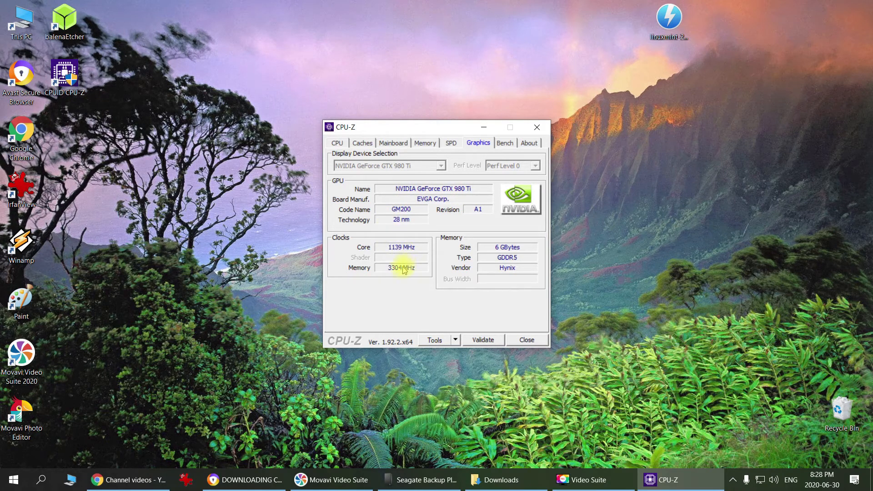
{"action": "mouse_move", "coordinate": [487, 251]}
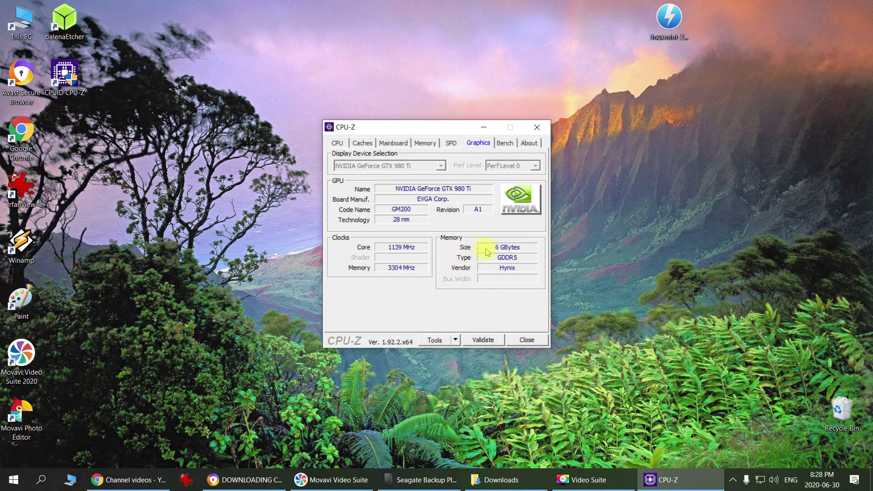